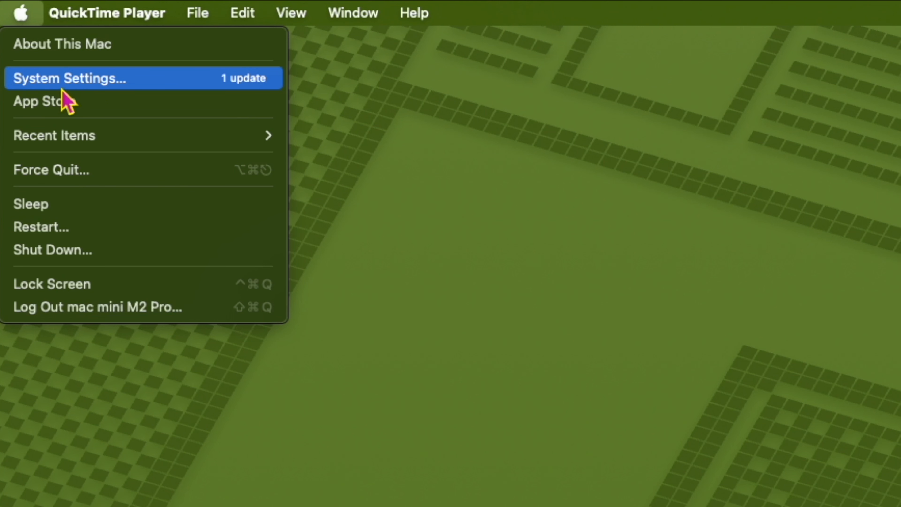
# Show the General pane of System Settings from the Apple menu.
pyautogui.click(70, 79)
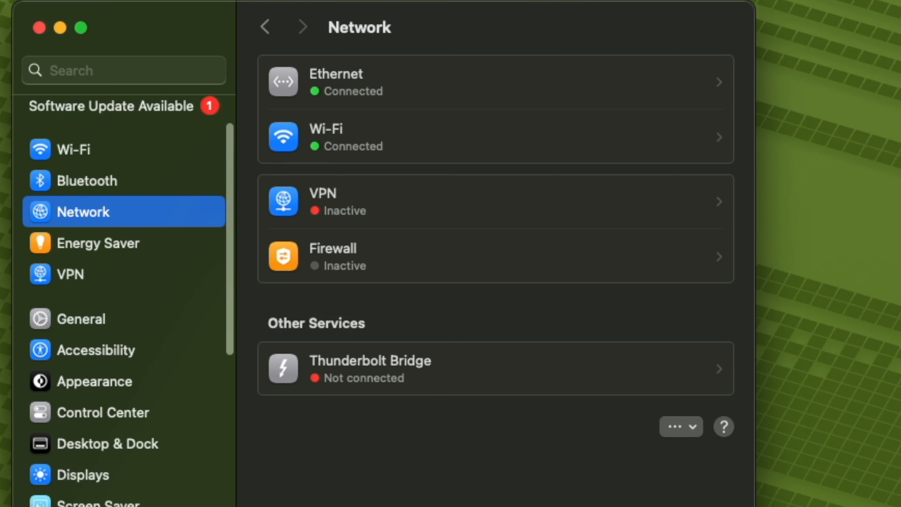
pyautogui.click(84, 318)
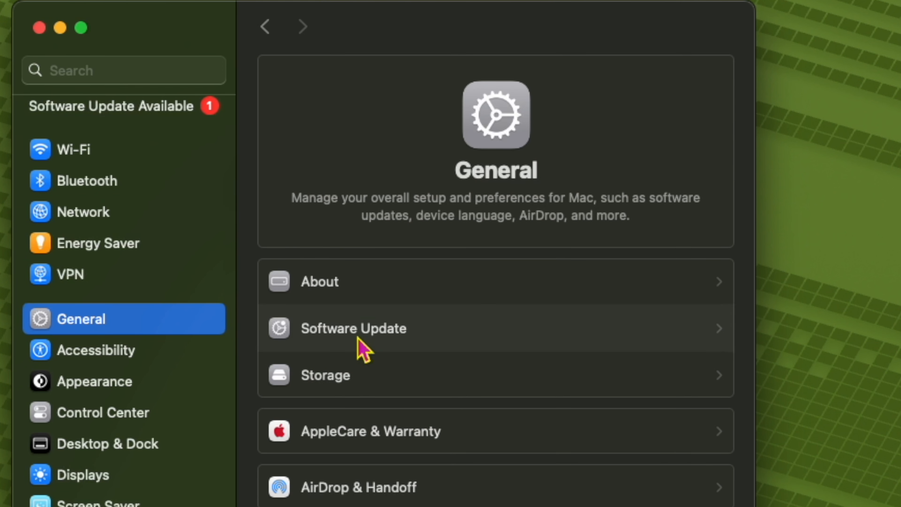
# Begin the macOS Sequoia 15 Beta 7 download from Software Update with Update Now.
pyautogui.click(353, 328)
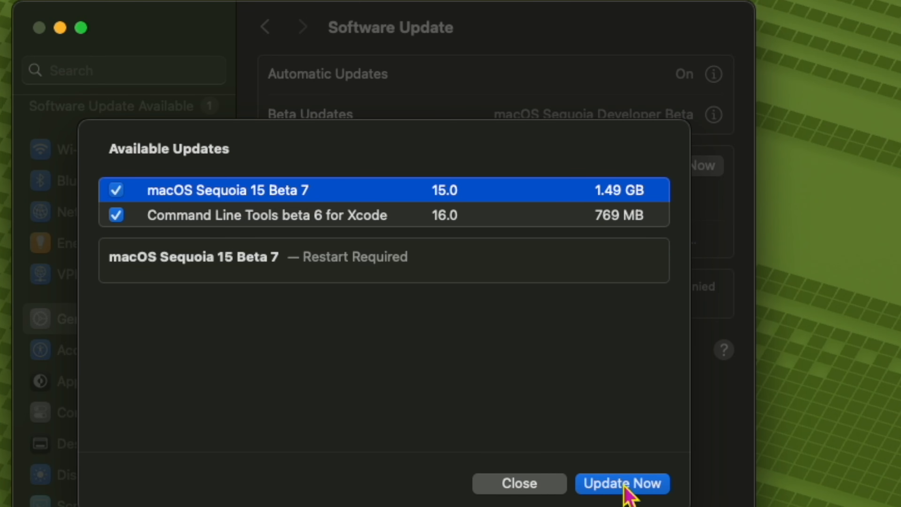
pyautogui.click(622, 484)
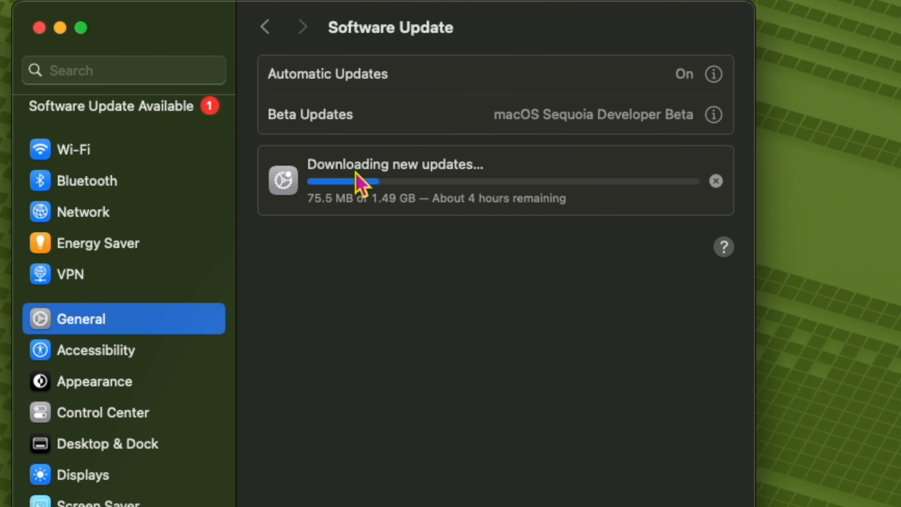
pyautogui.click(109, 108)
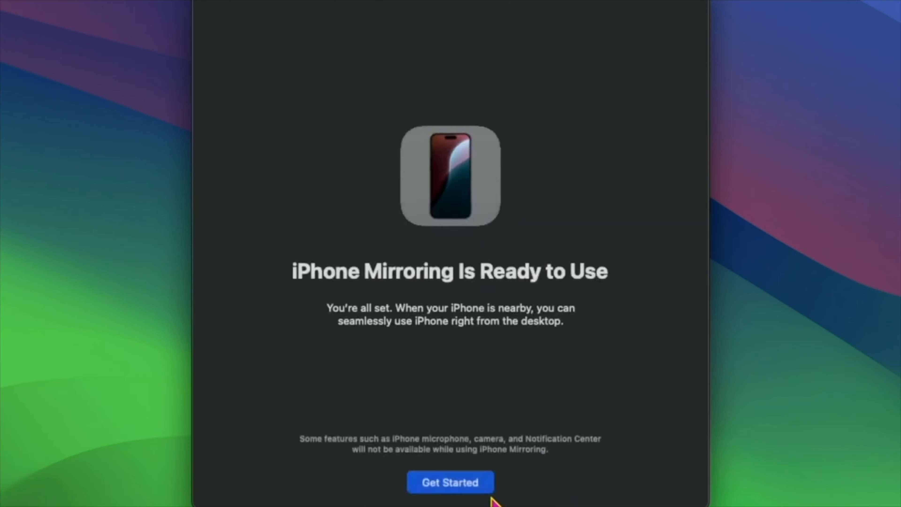
# Start iPhone Mirroring with the Mac password, then show the Wallpaper pane.
pyautogui.click(450, 481)
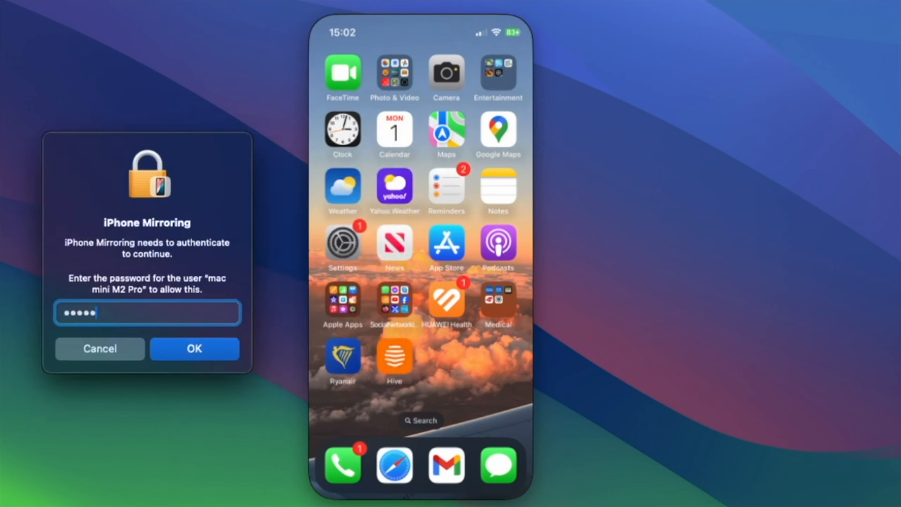
pyautogui.click(194, 348)
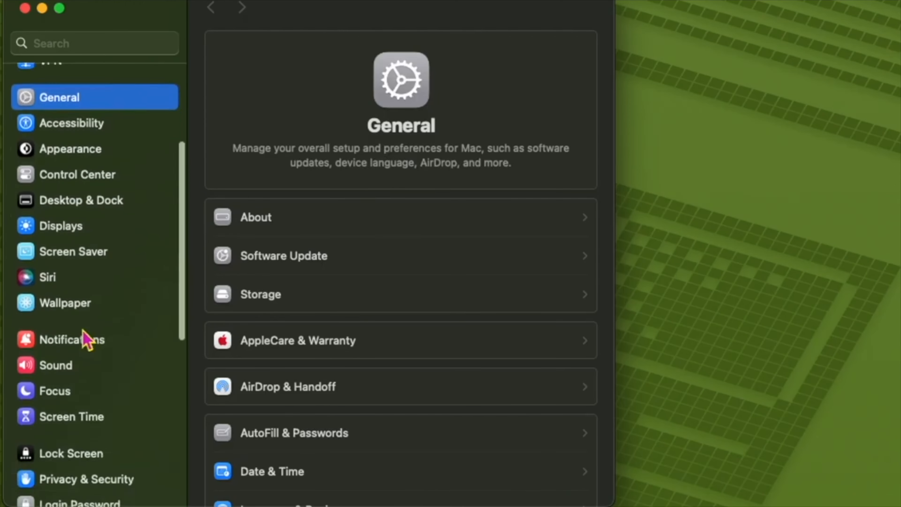
pyautogui.click(65, 302)
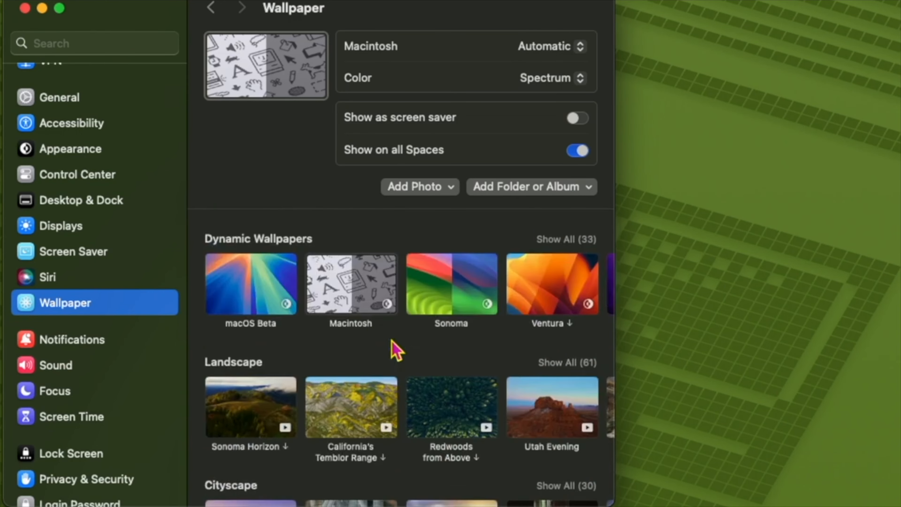